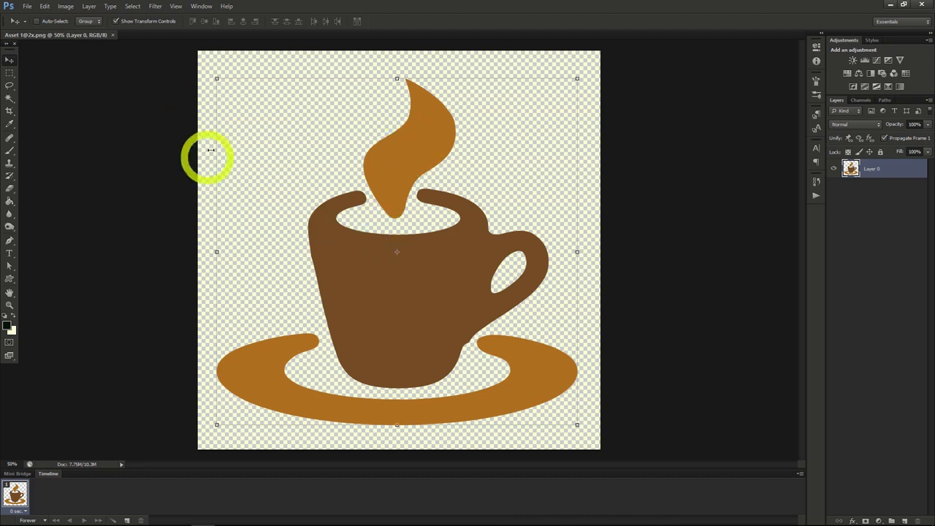
mouse_move(342, 212)
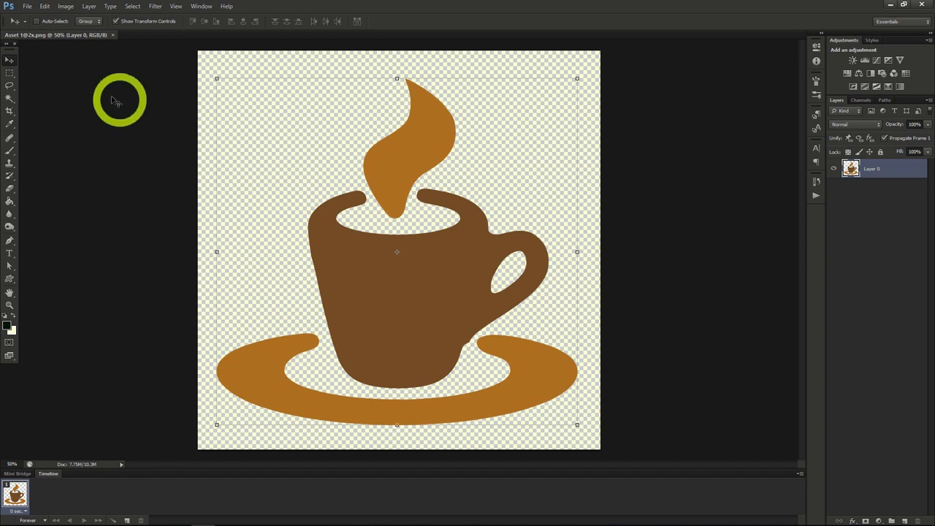
Step: Drag a rectangular marquee selection around the cup's upper body and handle
click(9, 73)
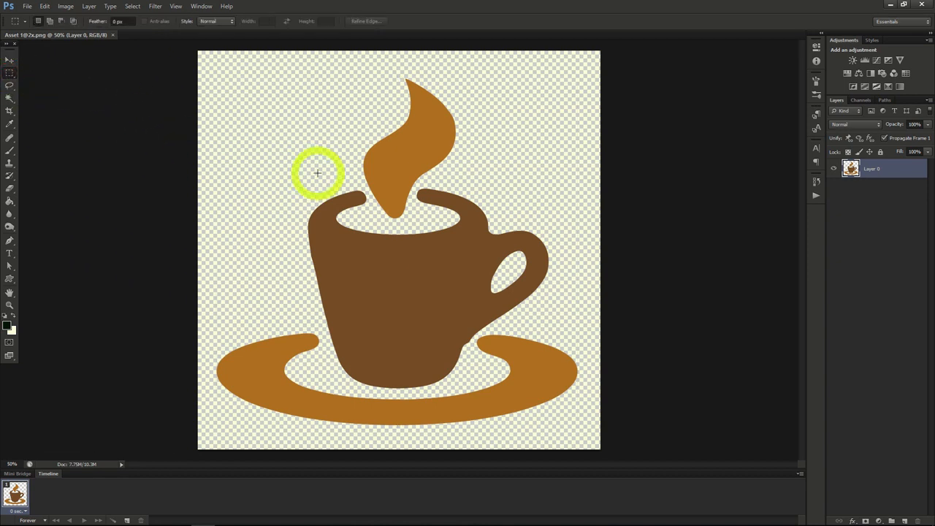
drag(319, 173, 416, 241)
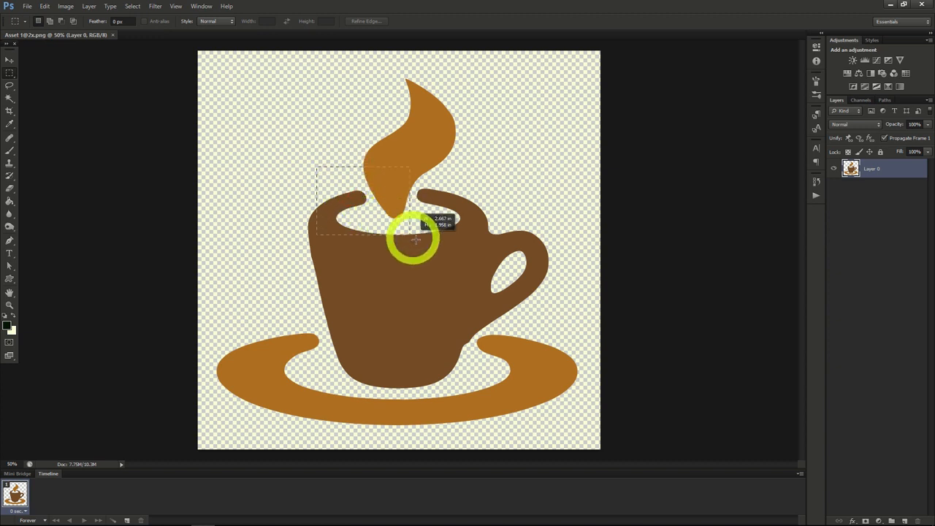
drag(416, 241, 504, 319)
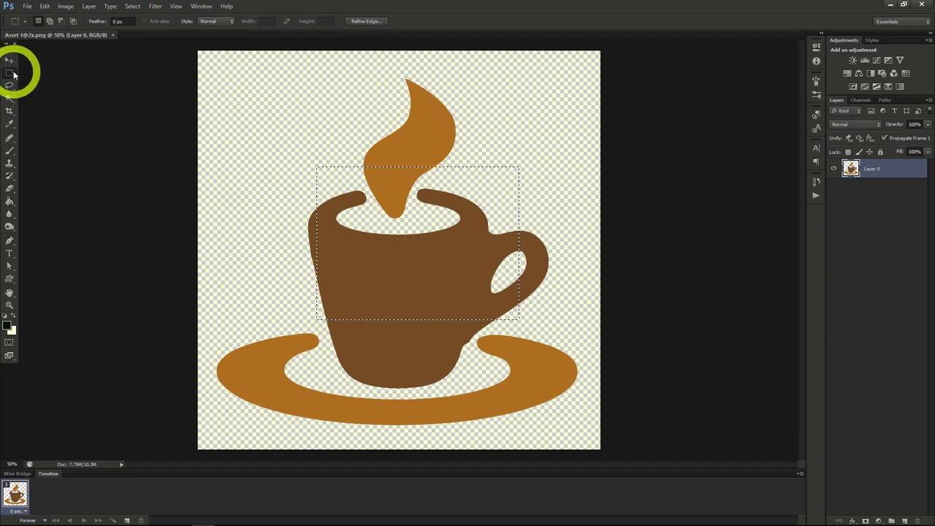
Step: Choose the Elliptical Marquee Tool from the marquee flyout
click(10, 73)
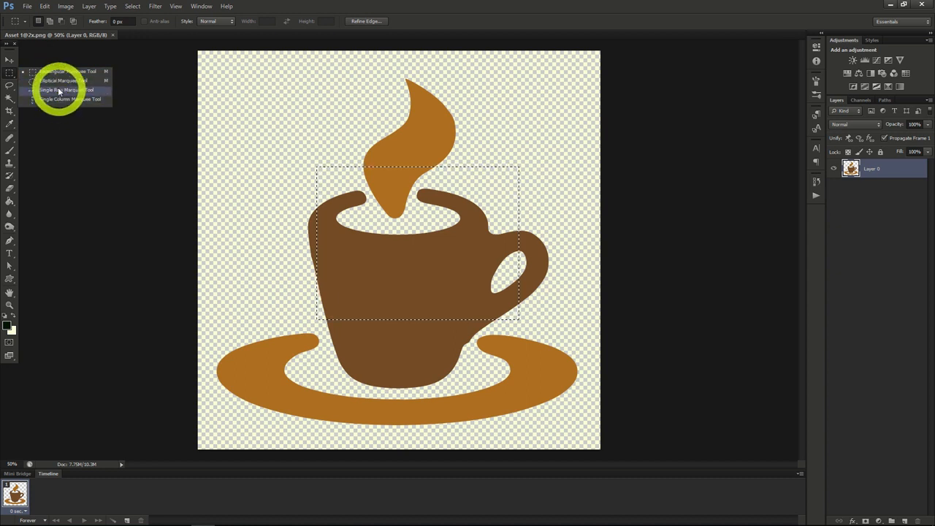
click(61, 91)
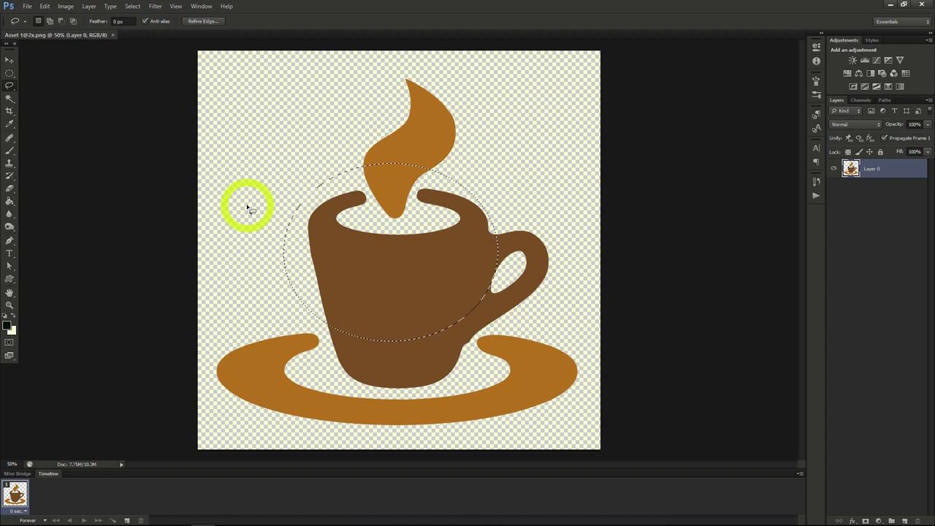
mouse_move(385, 358)
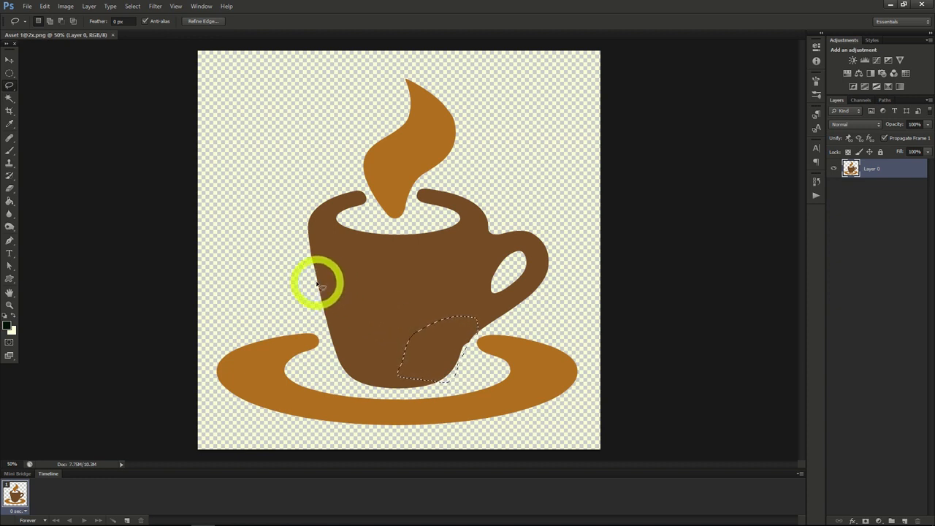
mouse_move(70, 161)
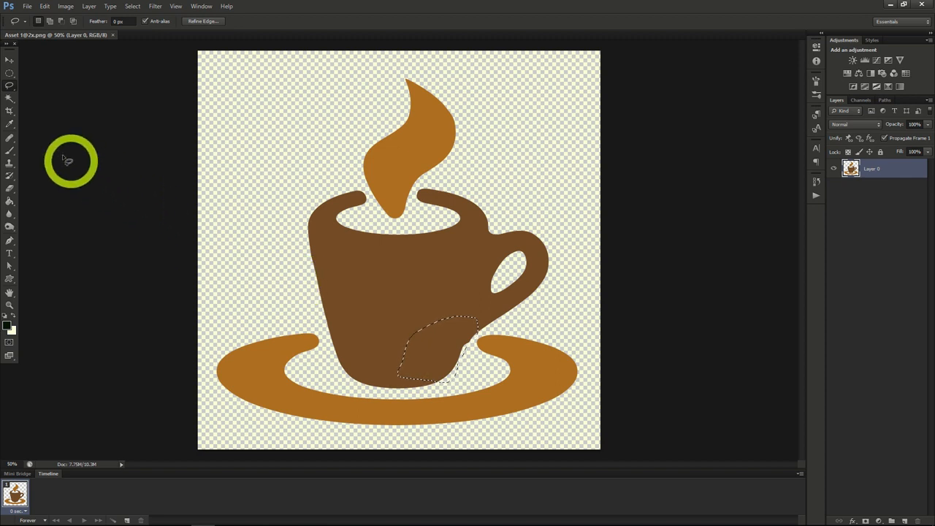
Step: Use the Magic Wand to select the flame and cup body by colour
click(8, 99)
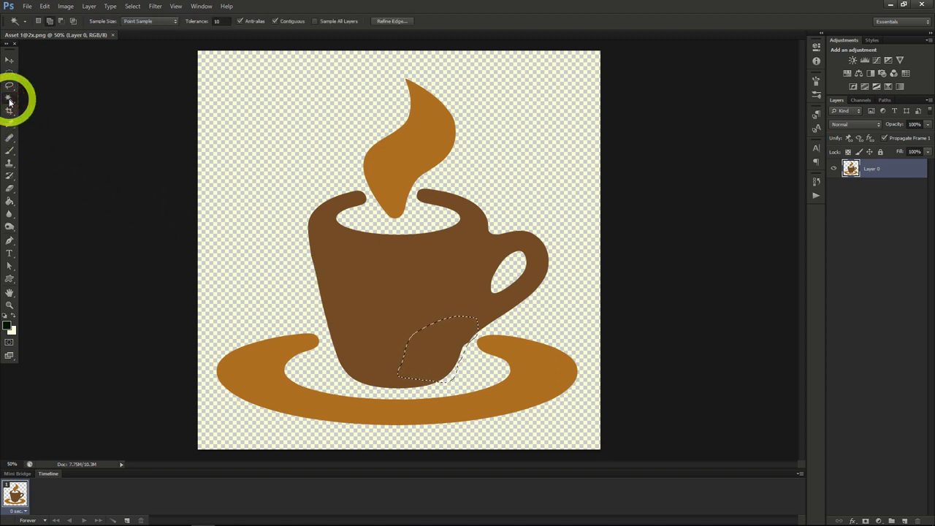
mouse_move(9, 100)
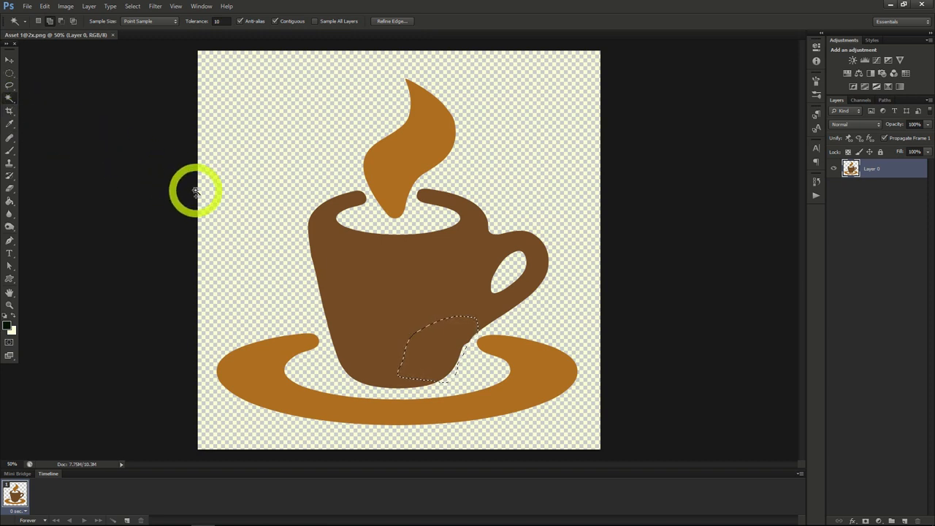
mouse_move(395, 181)
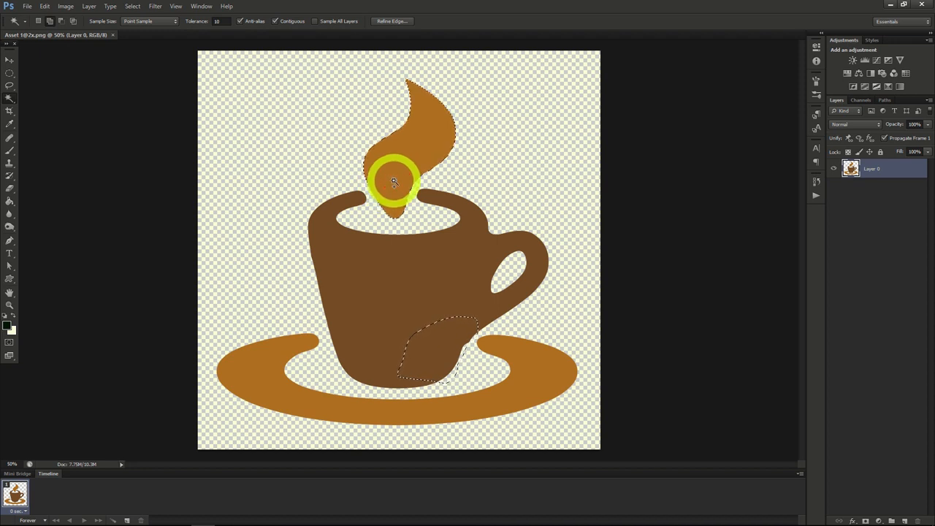
click(395, 182)
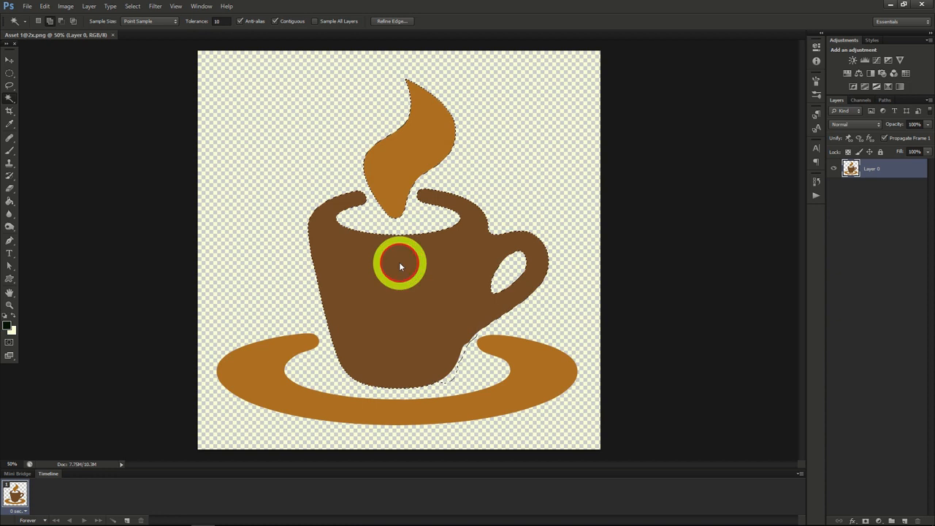
click(401, 266)
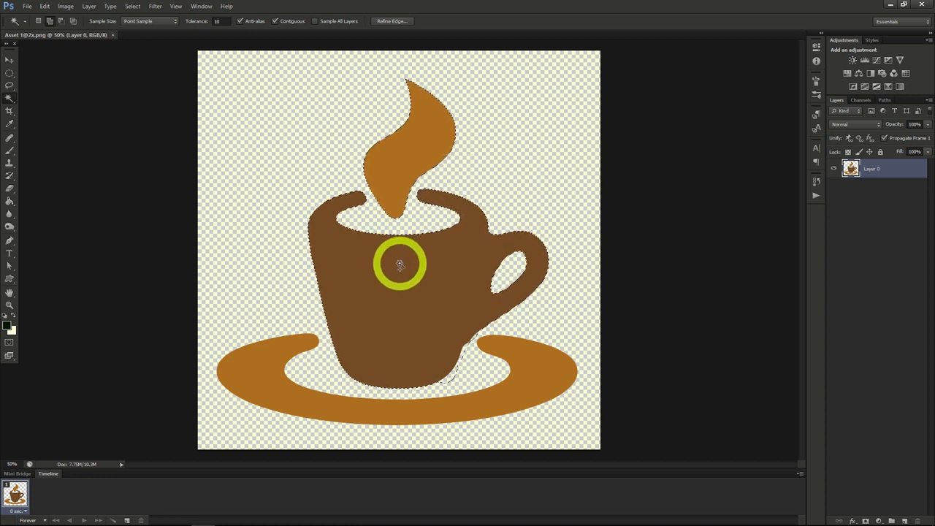
mouse_move(612, 306)
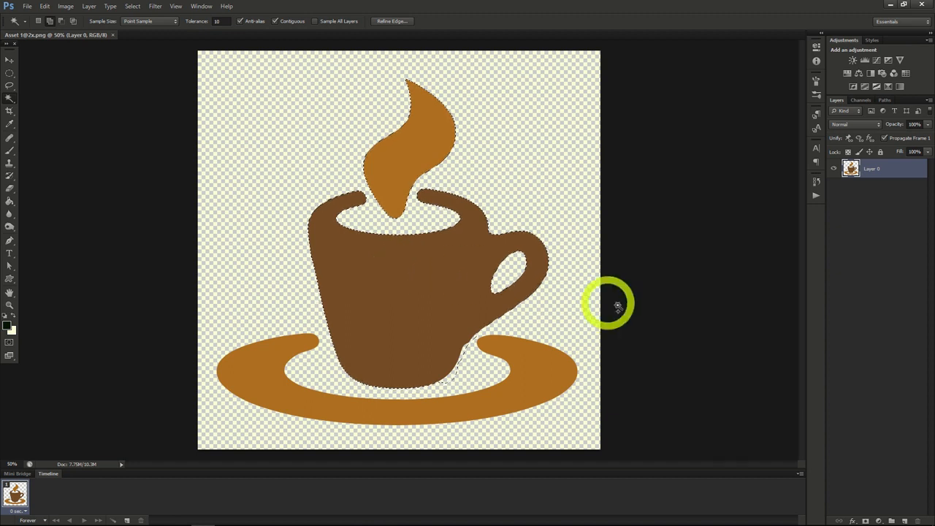